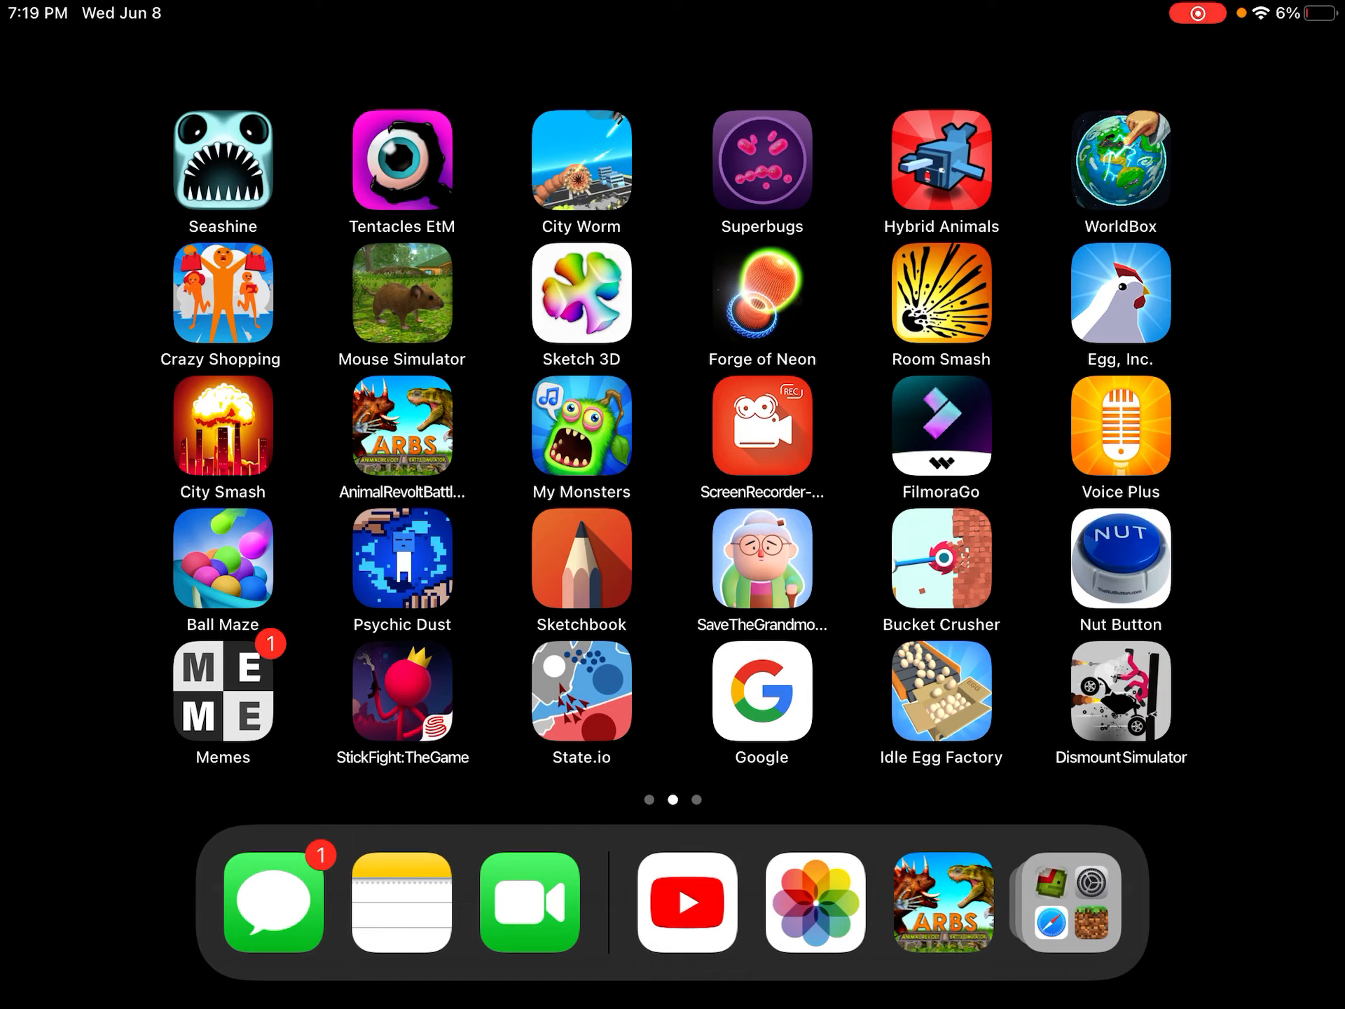
Launch Animal Revolt Battle Simulator from the Home Screen into its empty sandbox grid
{"action": "left_click", "coordinate": [941, 901]}
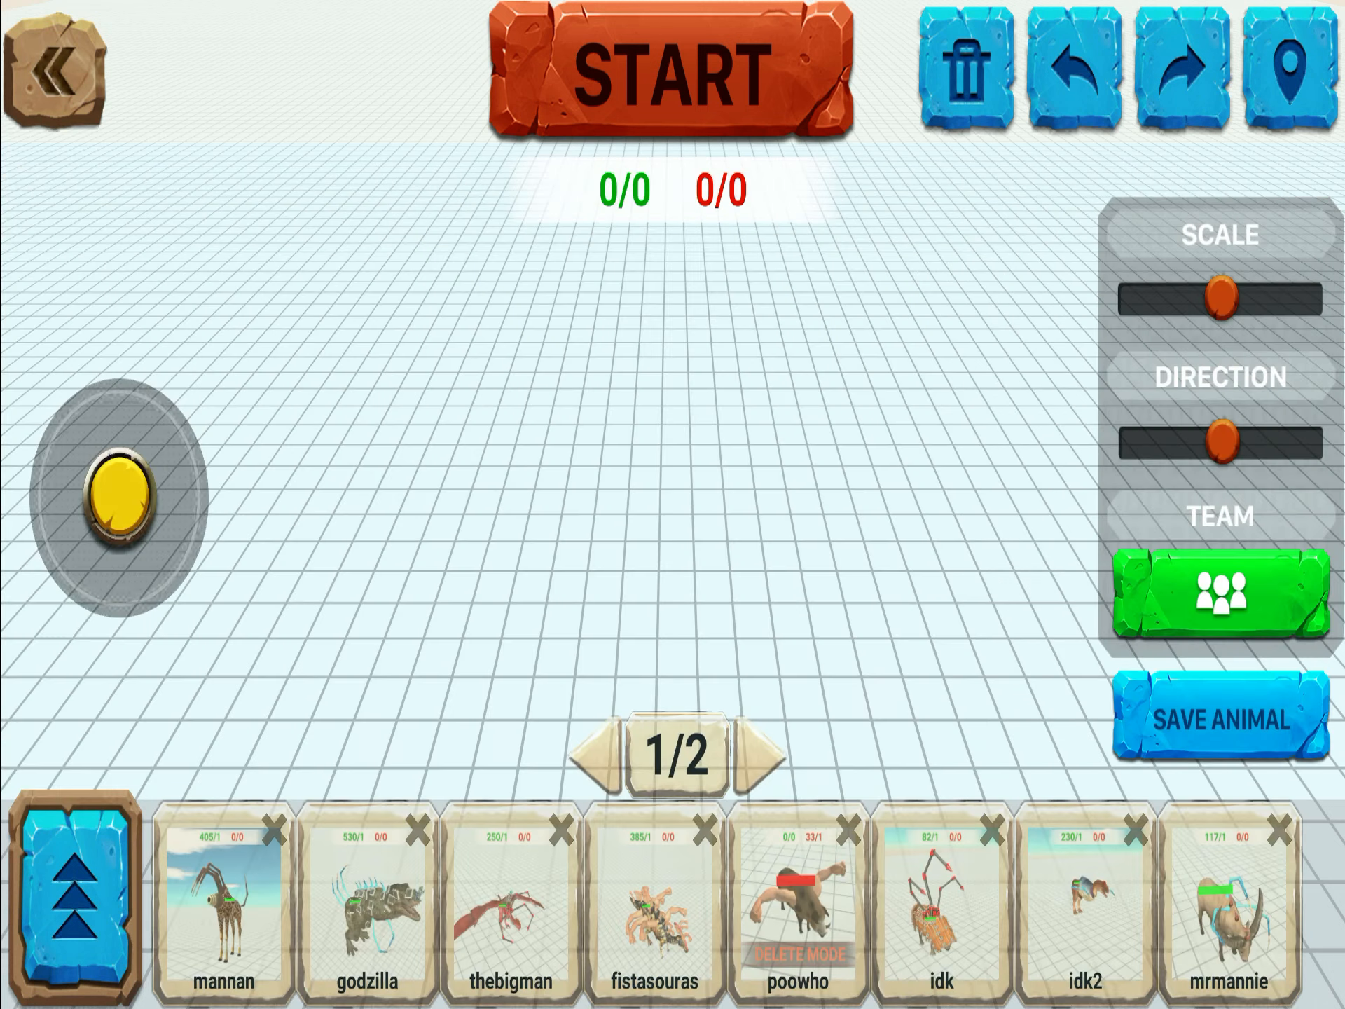
Place poowho pig creatures on the grid to build the green team to 198/6
{"action": "left_click", "coordinate": [799, 904]}
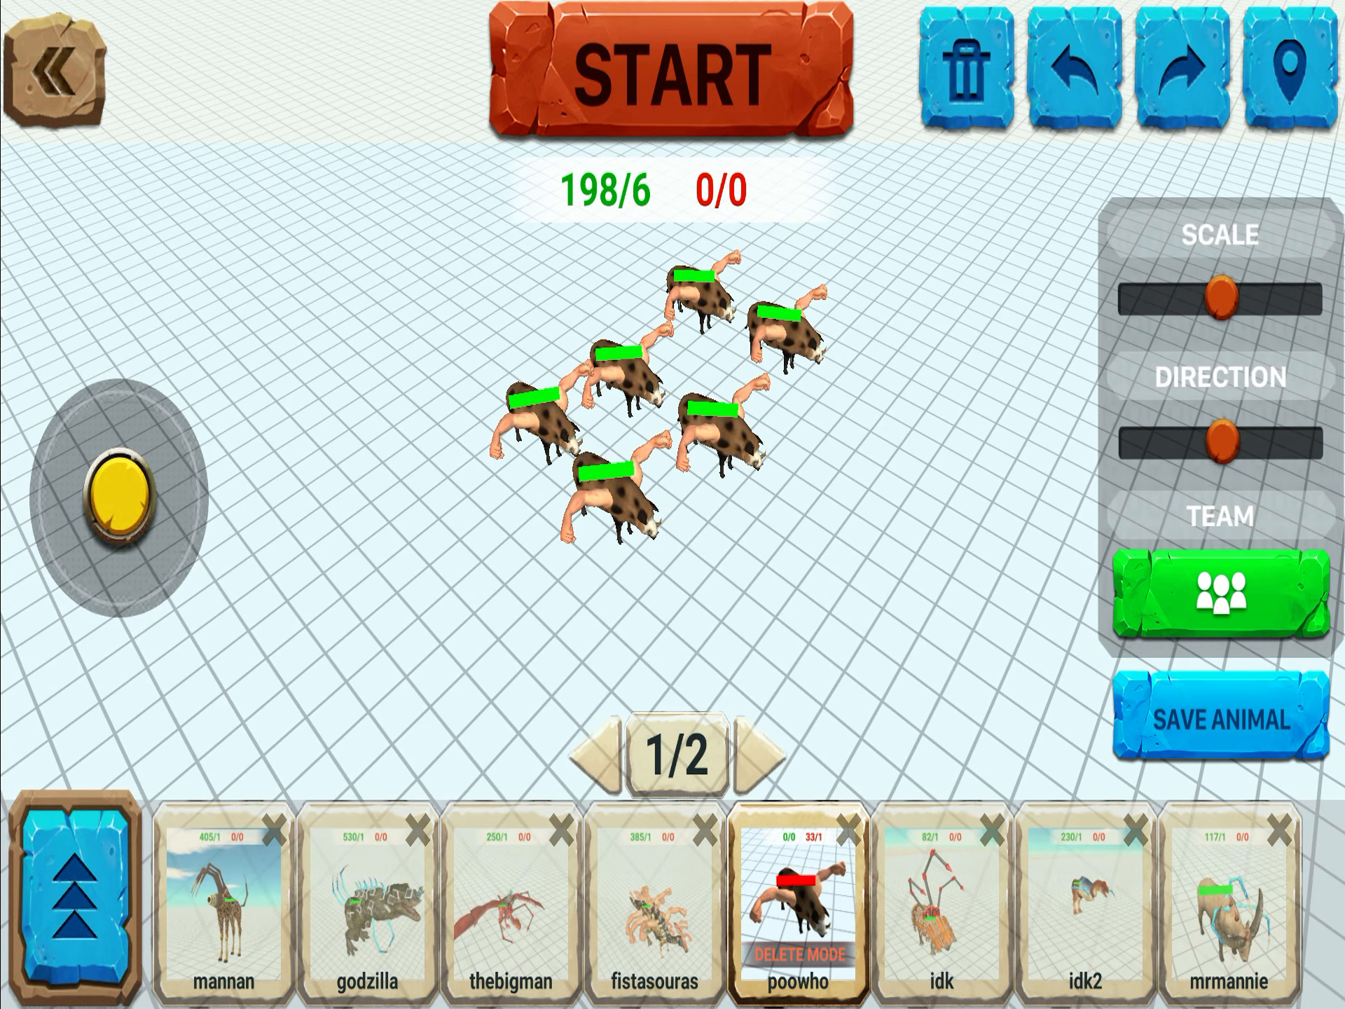
Switch placement to the red team so six poowho pigs face the green six
{"action": "left_click", "coordinate": [1220, 592]}
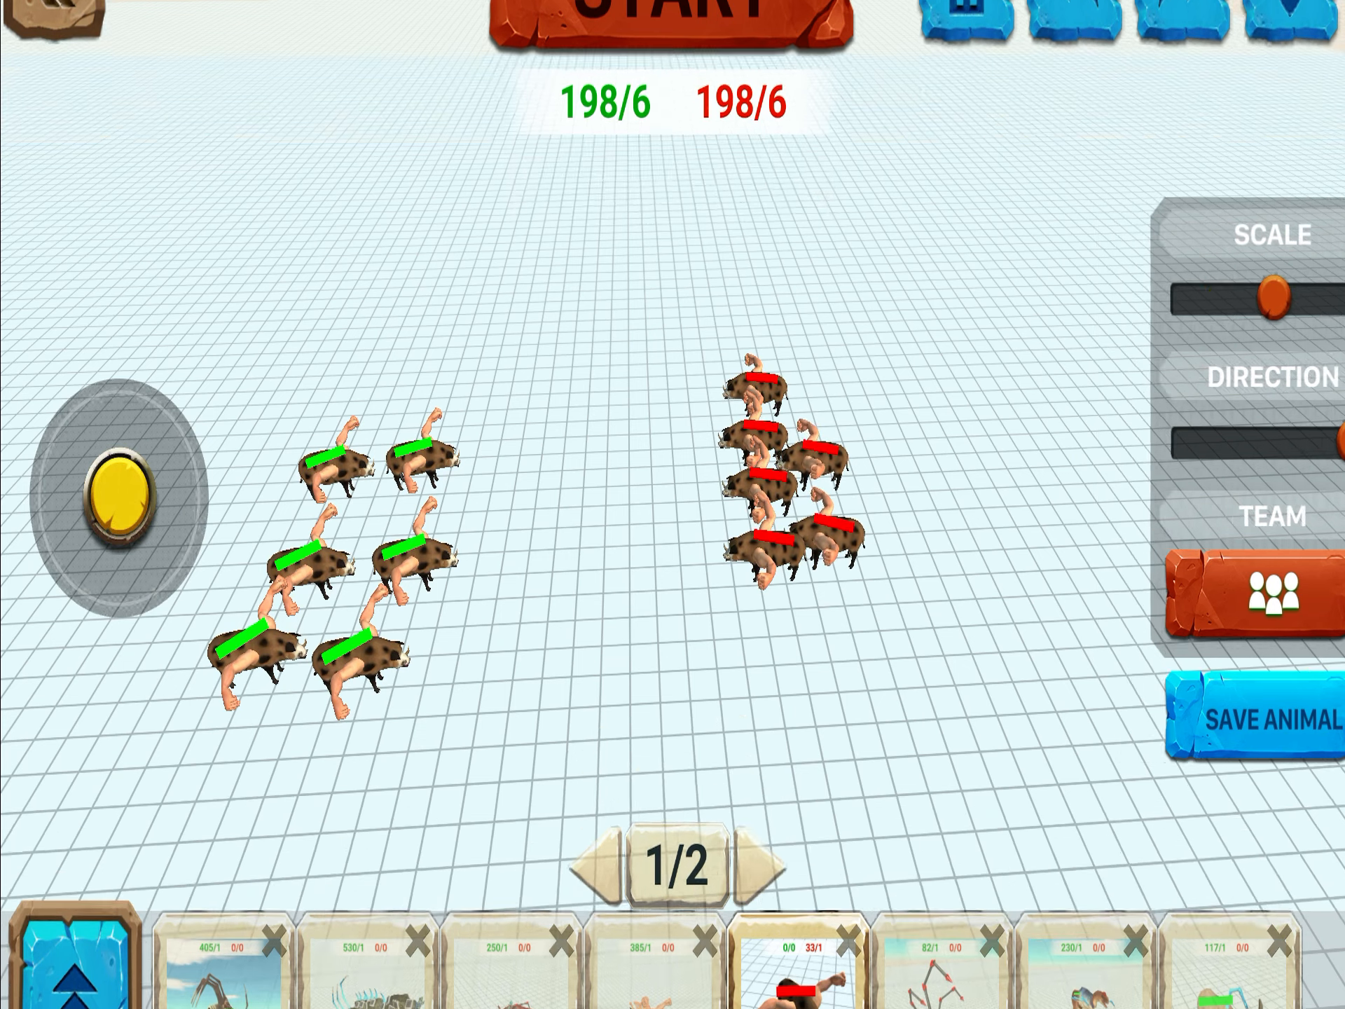
Run the poowho battle to the Victory banner and finish back to the setup grid
{"action": "left_click", "coordinate": [664, 9]}
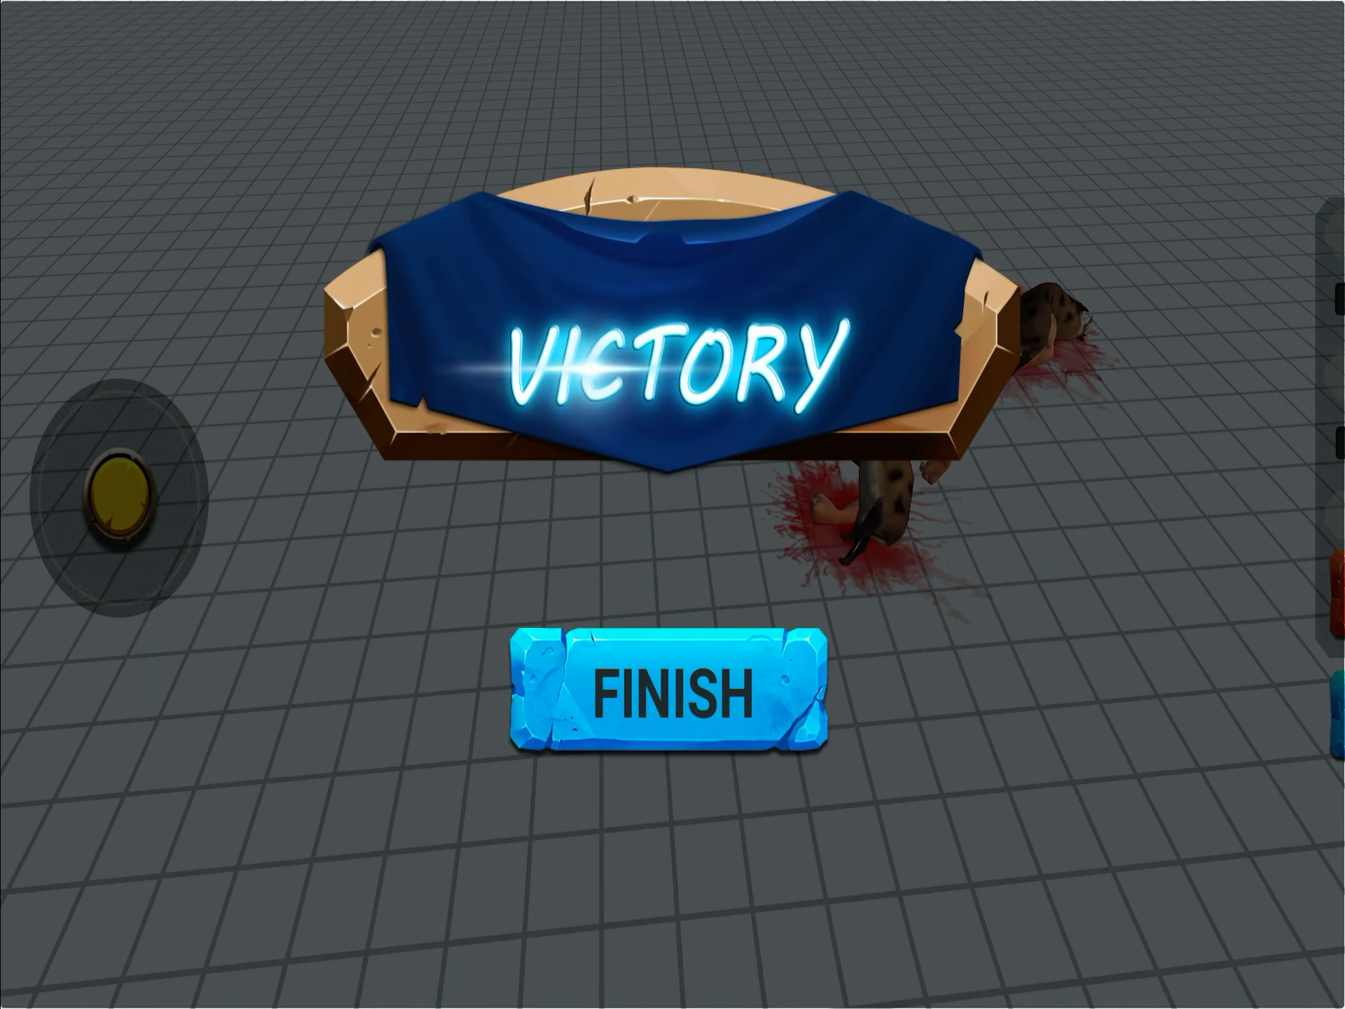
{"action": "left_click", "coordinate": [671, 694]}
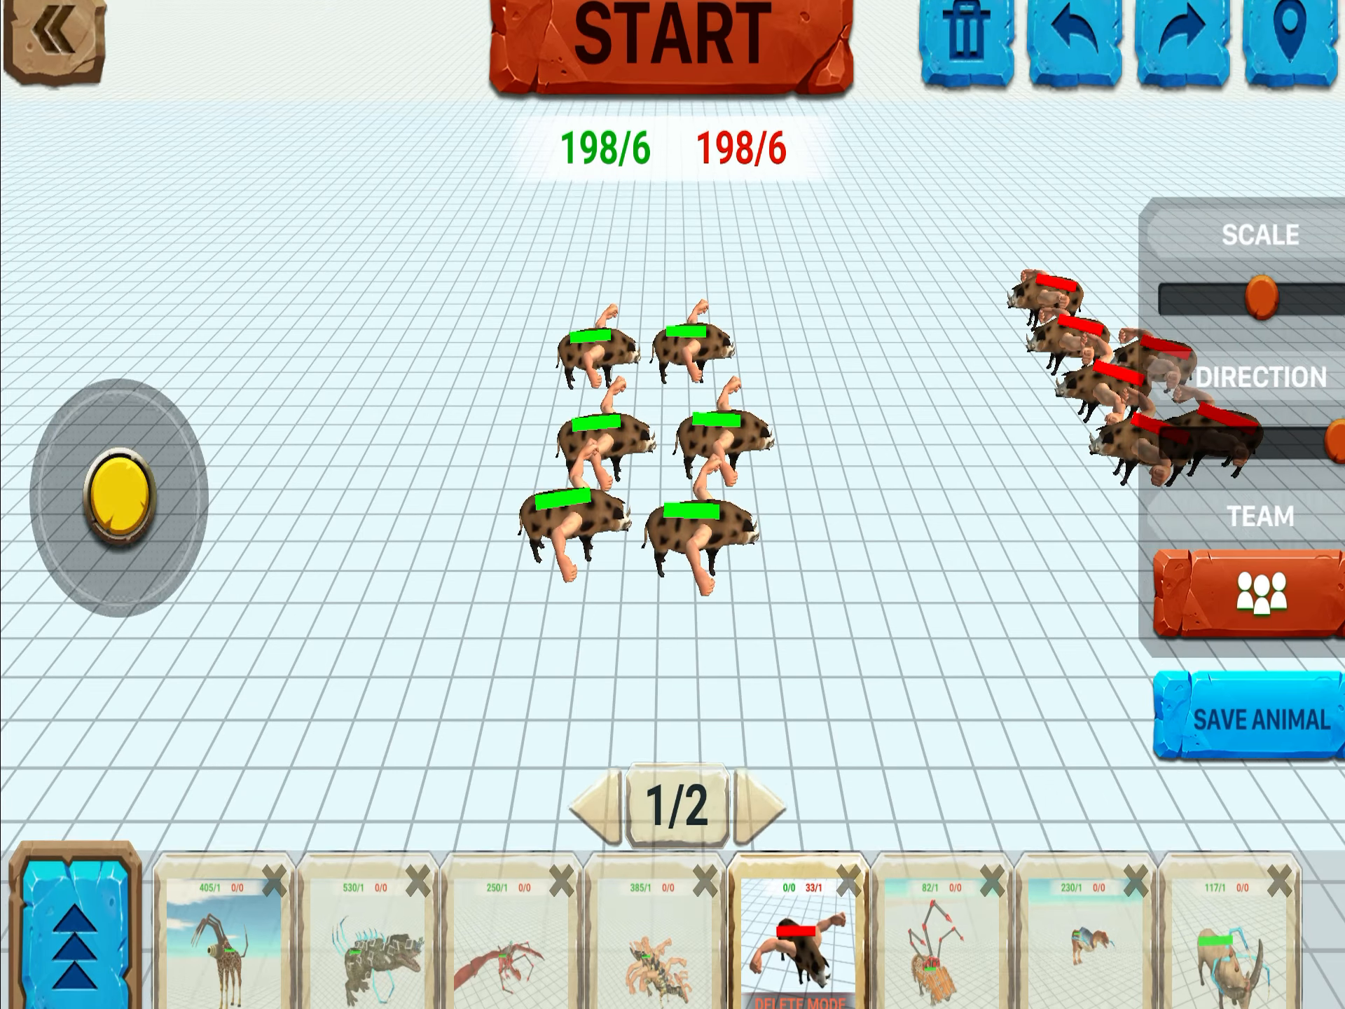